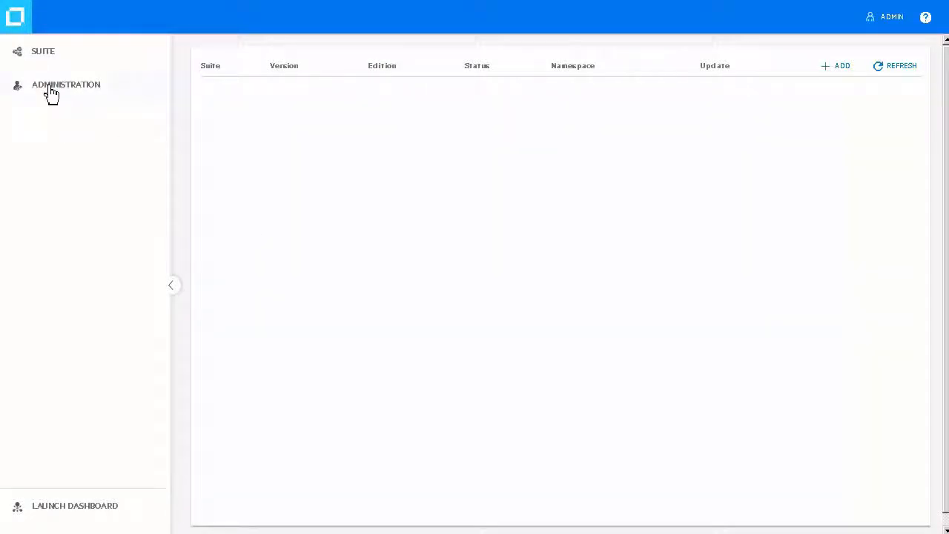
# Step: Upload dca-metadata-2019.02.tgz from Administration > Metadata as a new suite metadata version
pyautogui.click(65, 83)
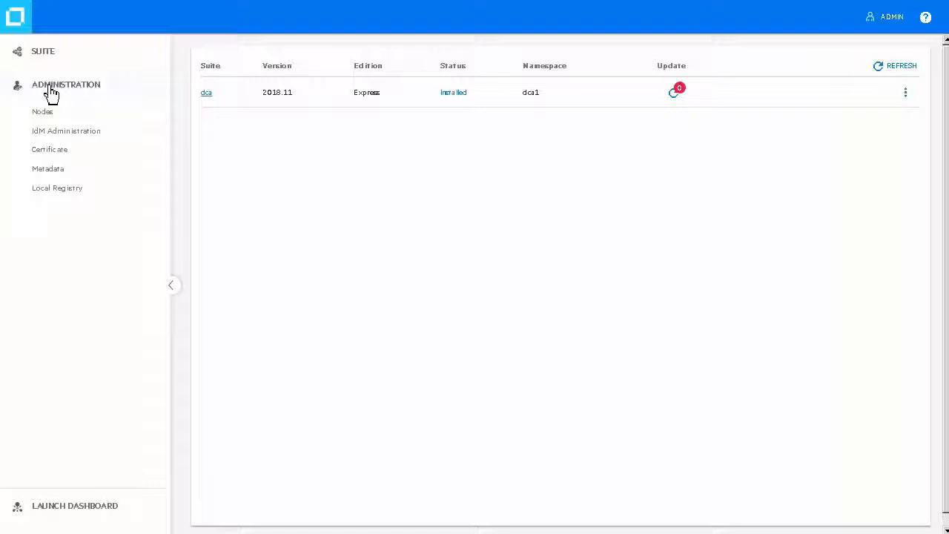
pyautogui.click(48, 169)
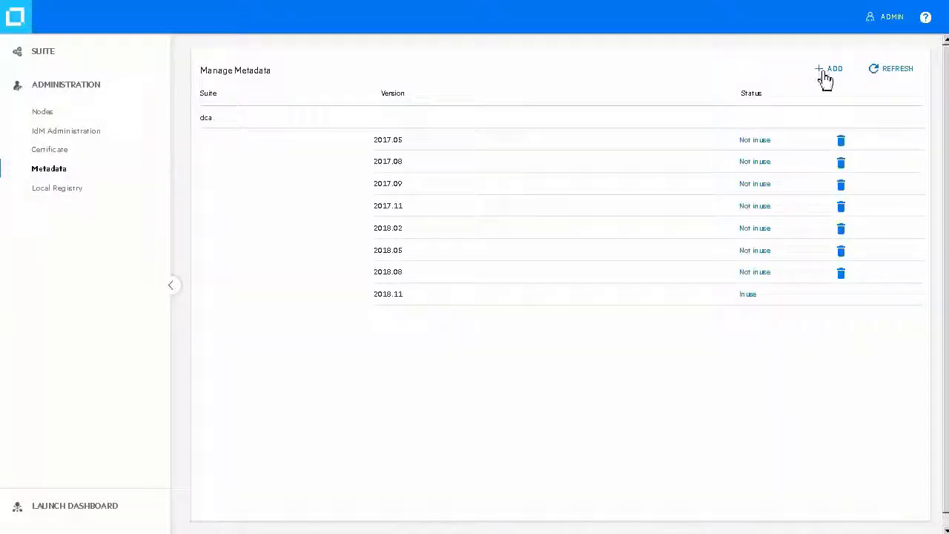
pyautogui.click(827, 68)
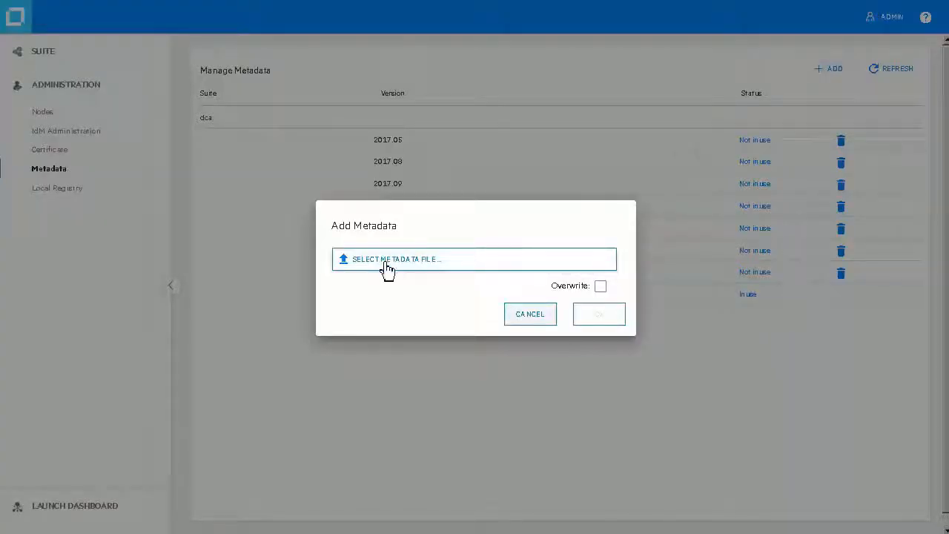
pyautogui.click(473, 258)
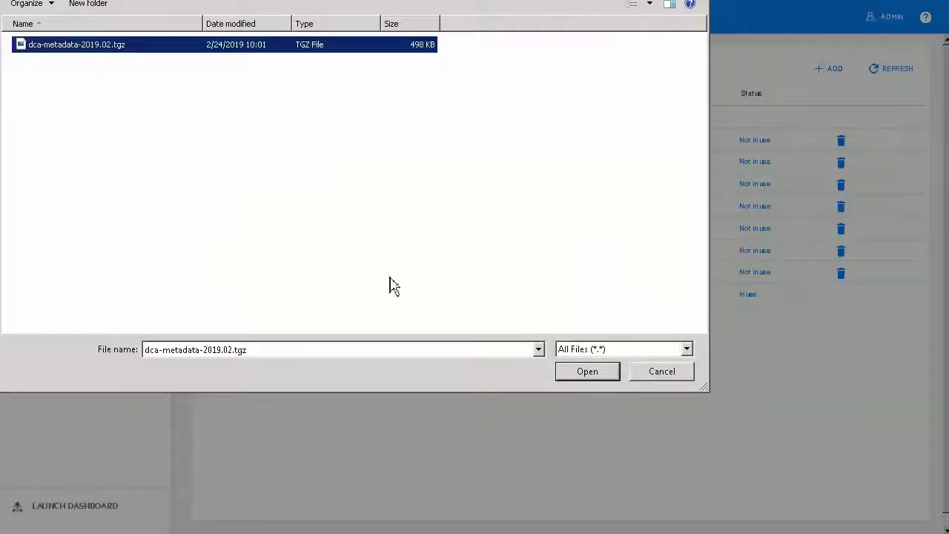
pyautogui.click(587, 371)
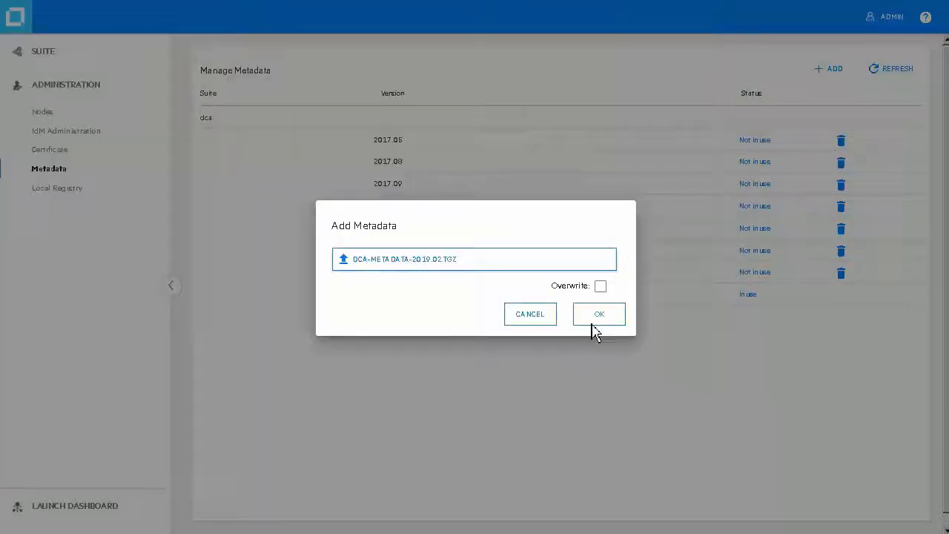
pyautogui.click(599, 315)
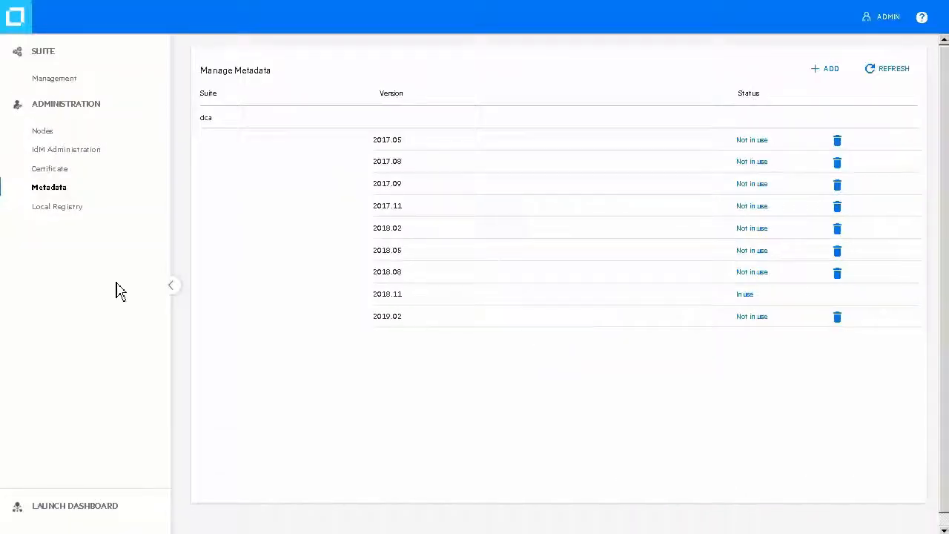
# Step: Start the dca suite update and save the offline-download.zip script package
pyautogui.click(53, 77)
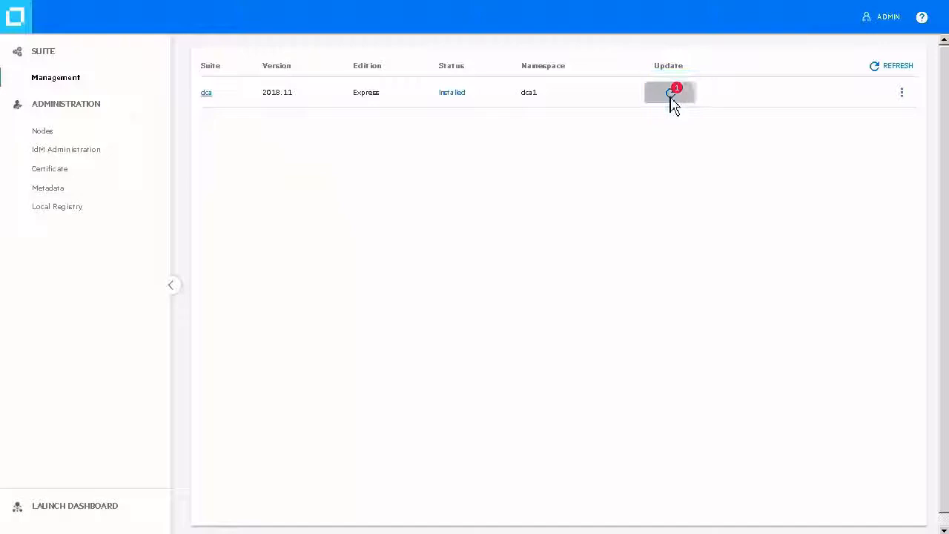
pyautogui.click(667, 92)
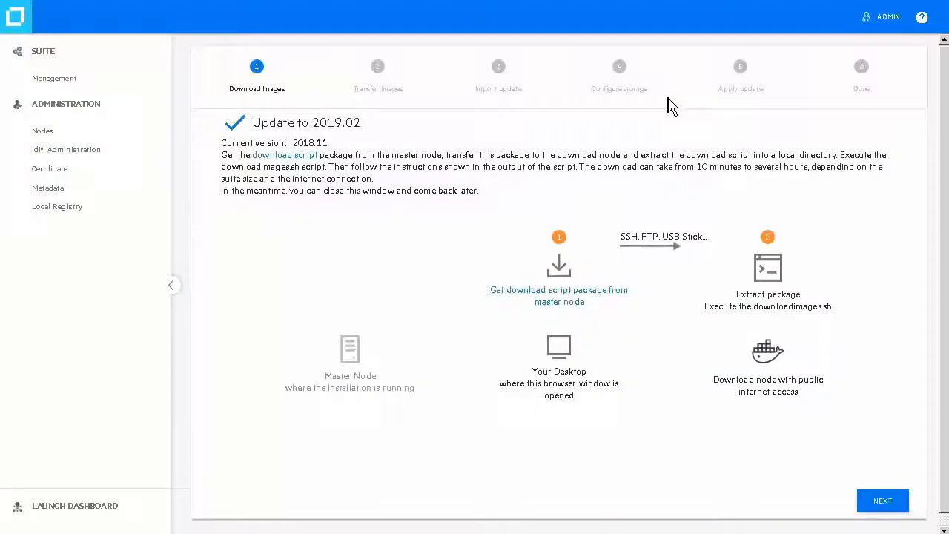
pyautogui.moveTo(356, 197)
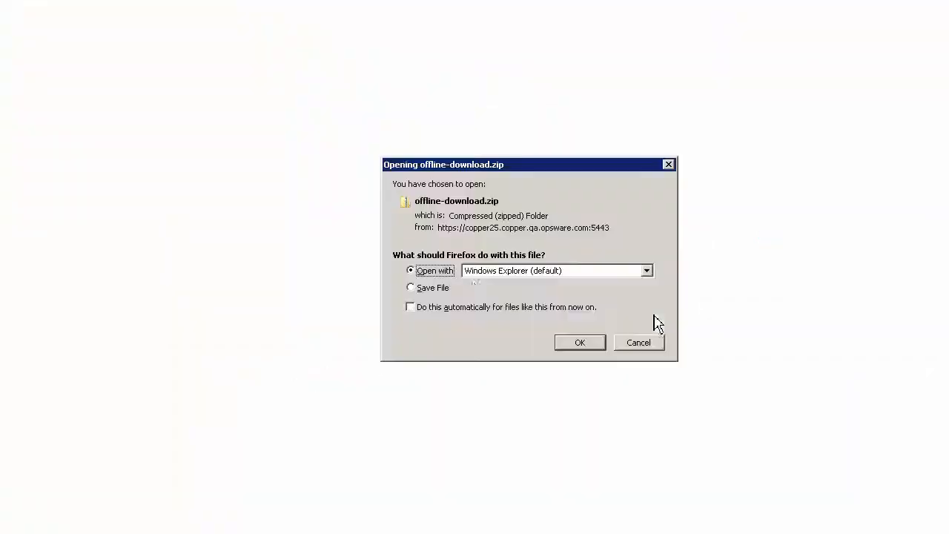
pyautogui.click(409, 288)
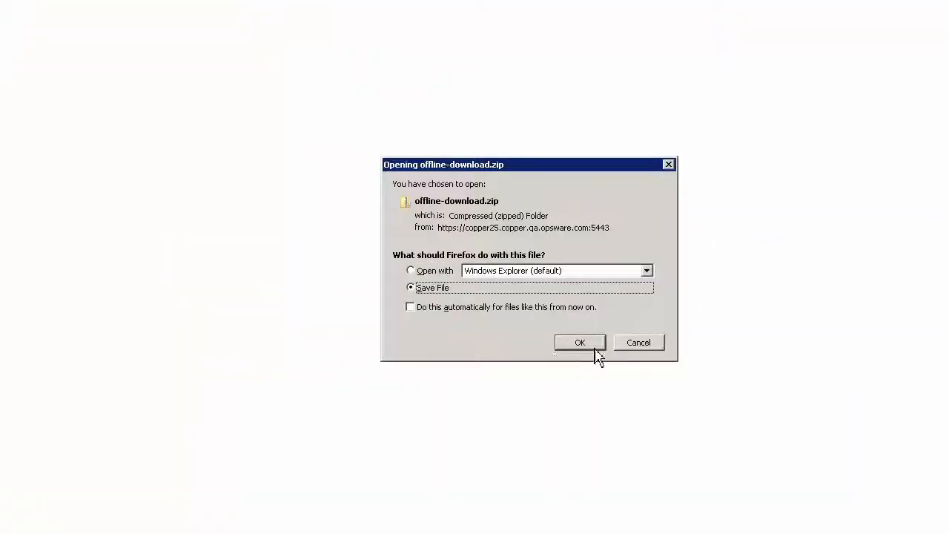
pyautogui.click(580, 341)
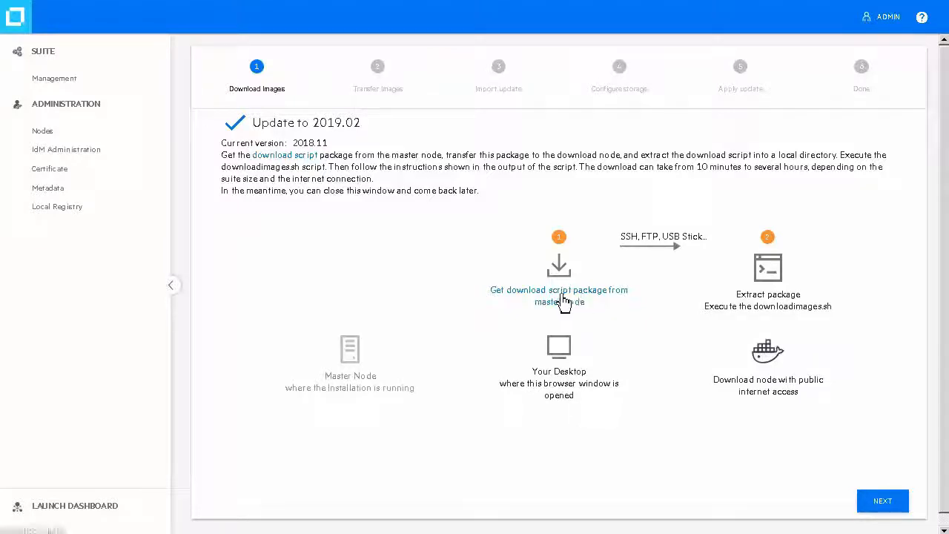
pyautogui.moveTo(558, 289)
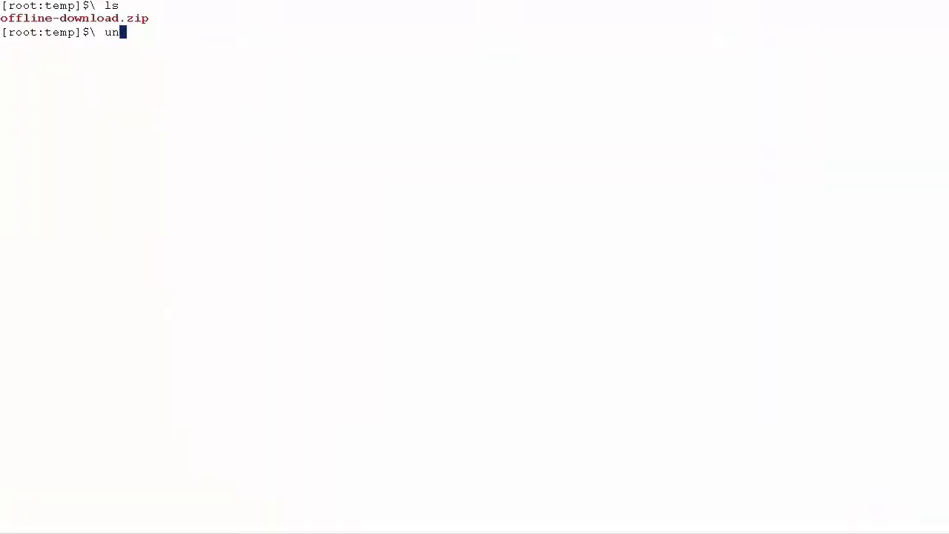
# Step: Unzip offline-download.zip, run ./downloadimages.sh answering y, and advance the wizard
pyautogui.write('zip offline-download.zip')
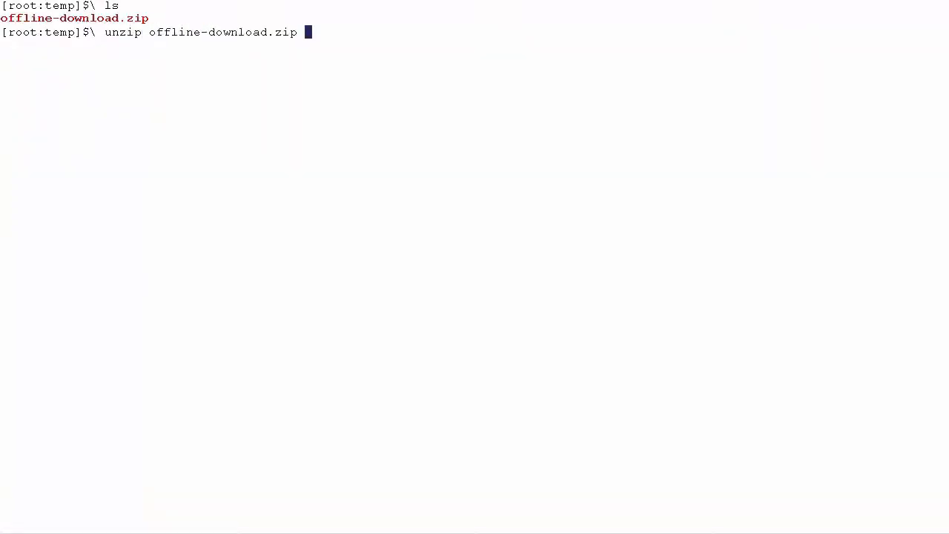
pyautogui.press('Return')
pyautogui.write('cd offline-download/')
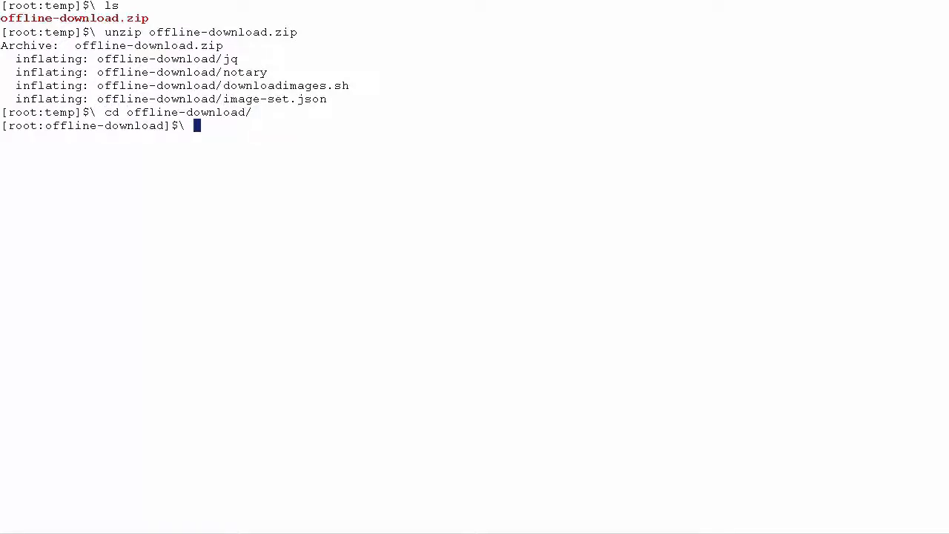
pyautogui.write('./downloadimages.sh')
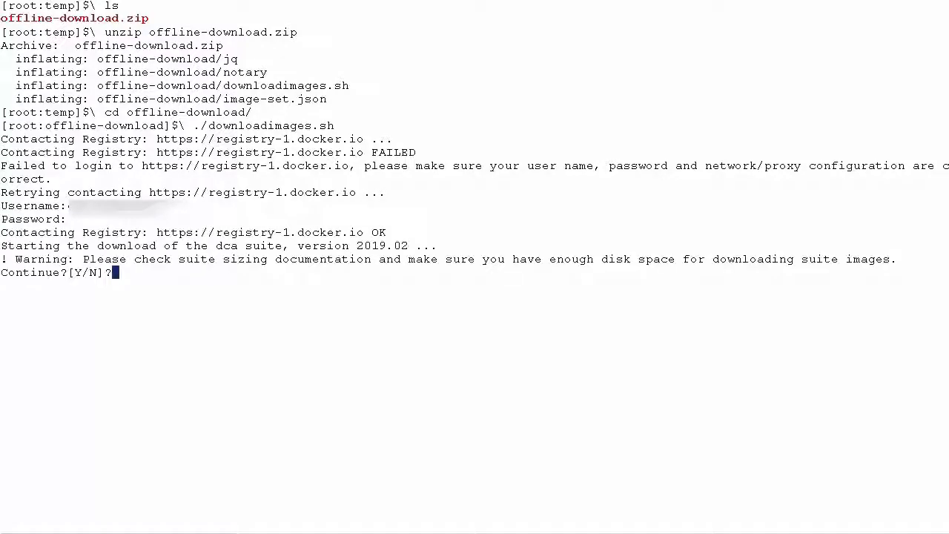
pyautogui.write('y')
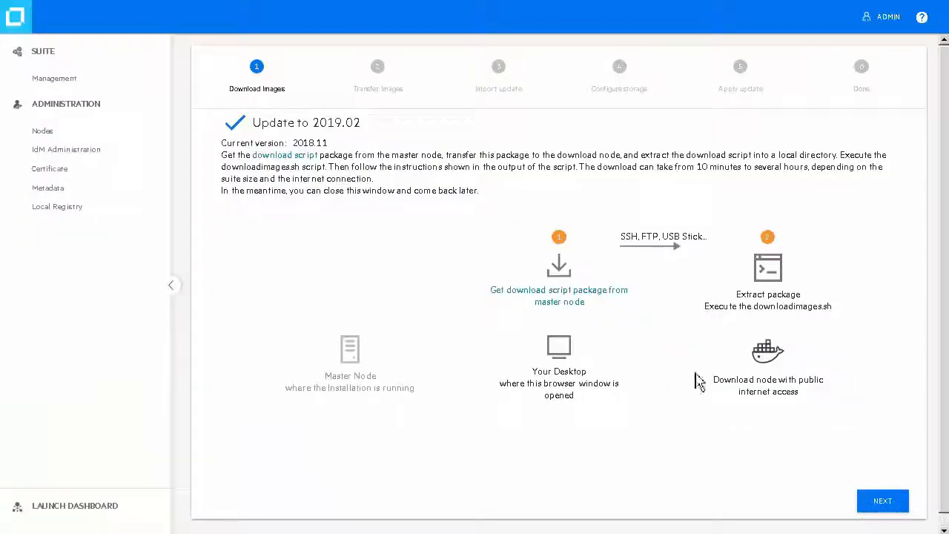
pyautogui.moveTo(882, 501)
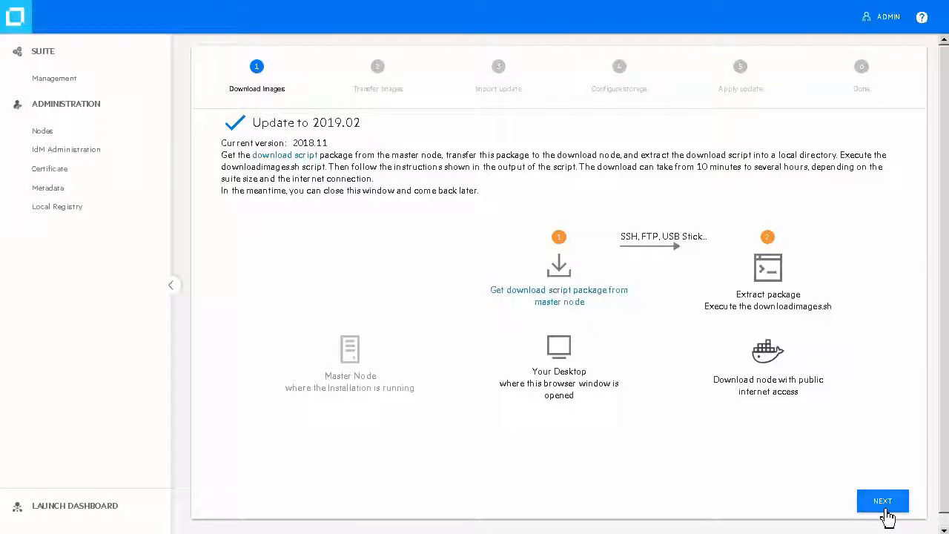
pyautogui.click(882, 501)
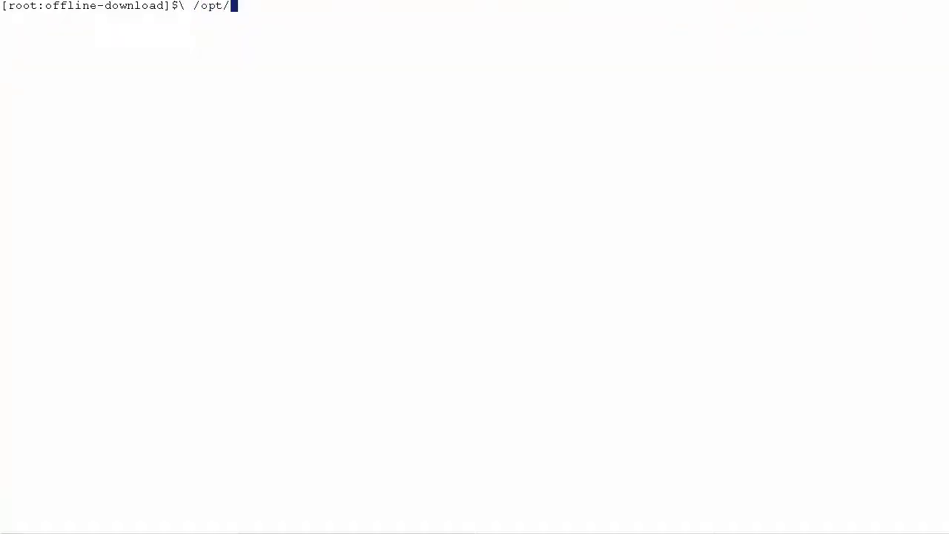
# Step: Run /opt/kubernetes/scripts/uploadimages.sh and confirm with y to upload images to the local registry
pyautogui.write('kubernetes/scripts/up')
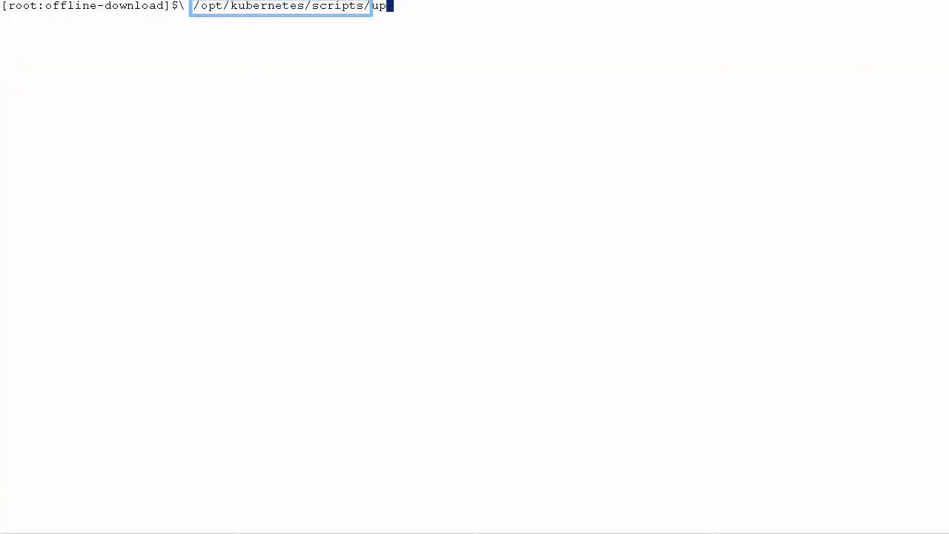
pyautogui.press('Return')
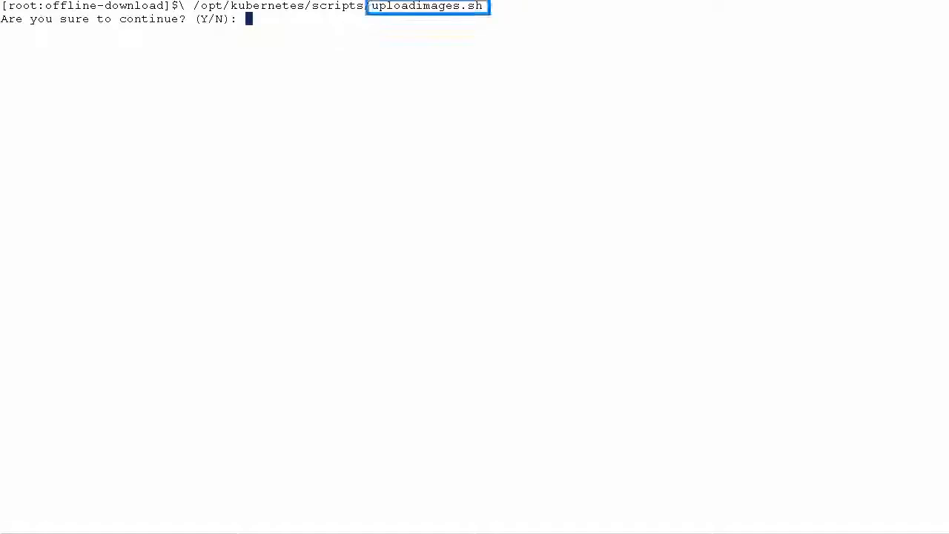
pyautogui.write('y')
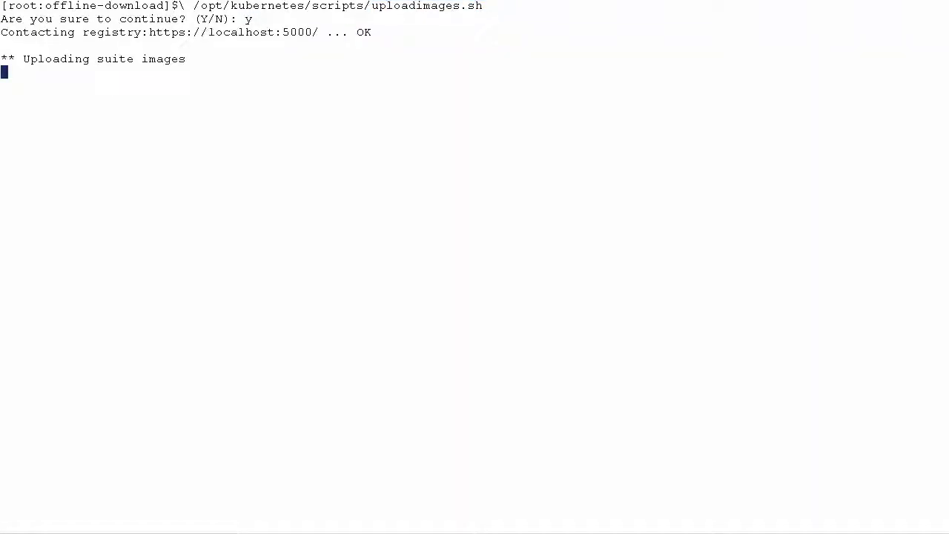
pyautogui.doubleClick(335, 5)
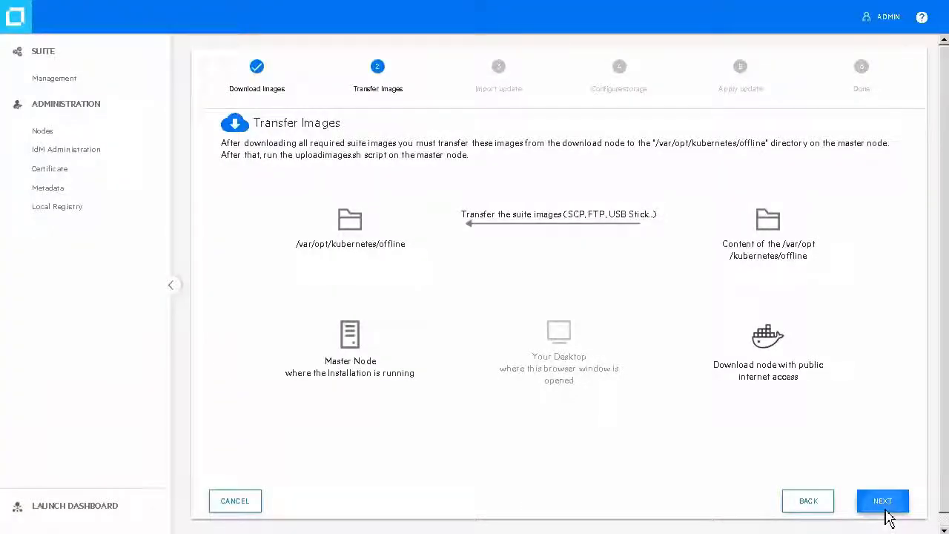
# Step: Reach Import update and re-run Check Again until all 26/26 image files validate
pyautogui.click(882, 502)
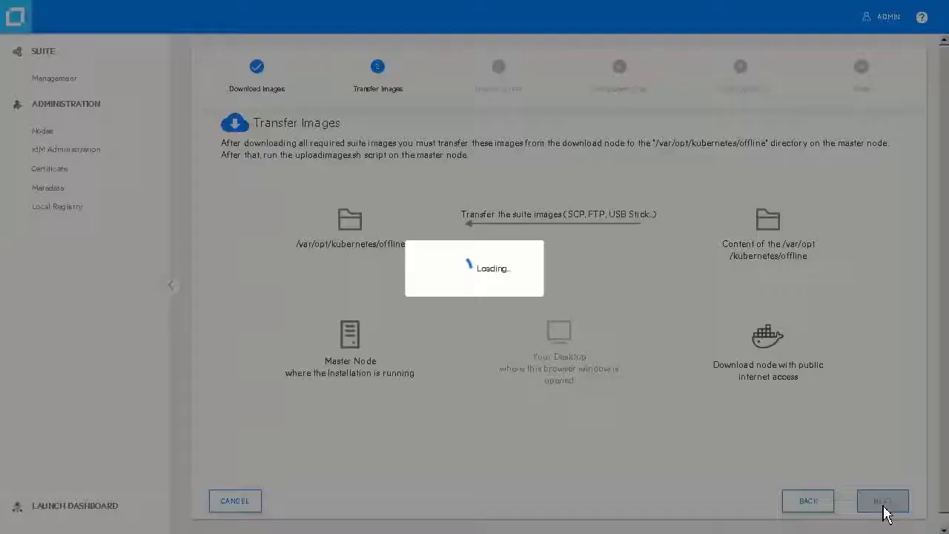
pyautogui.click(882, 501)
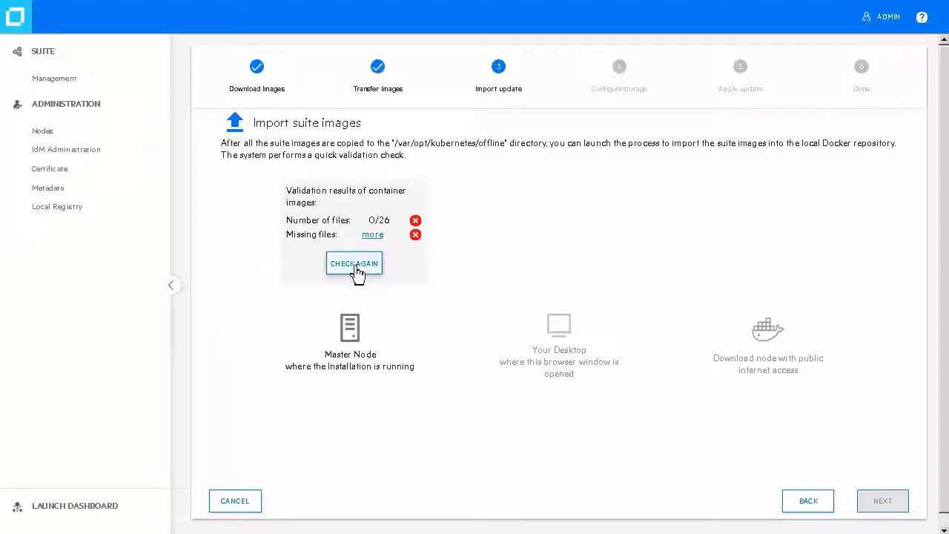
pyautogui.click(353, 264)
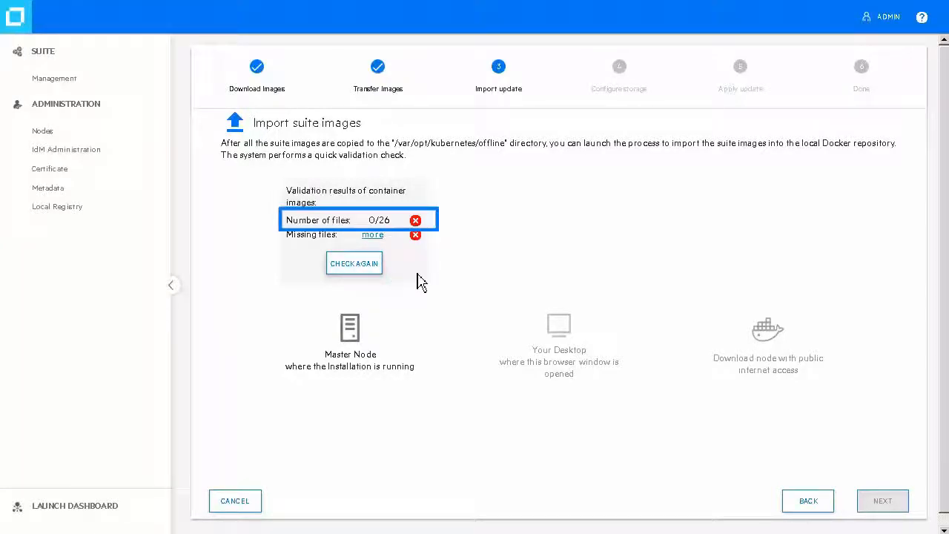
pyautogui.click(353, 264)
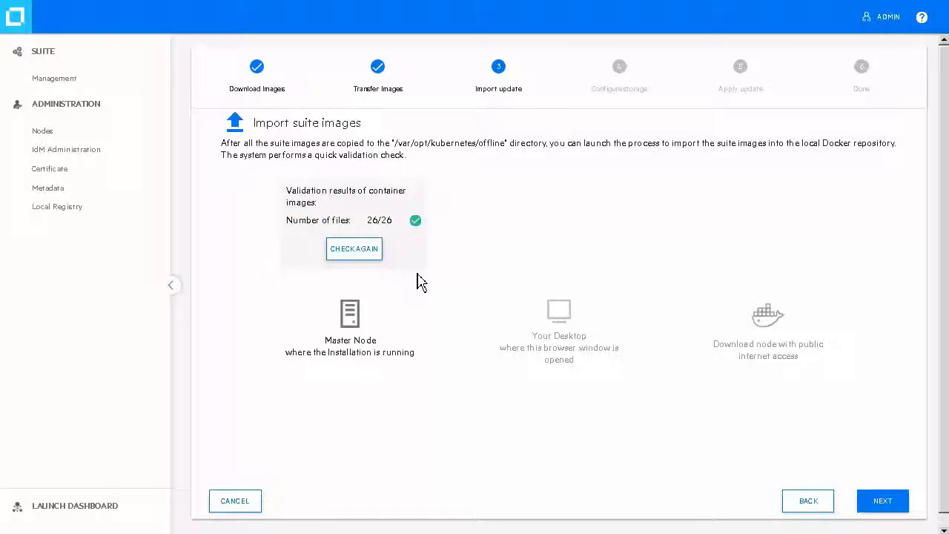
# Step: Accept the bound storage volumes and continue to the Apply update step
pyautogui.click(883, 501)
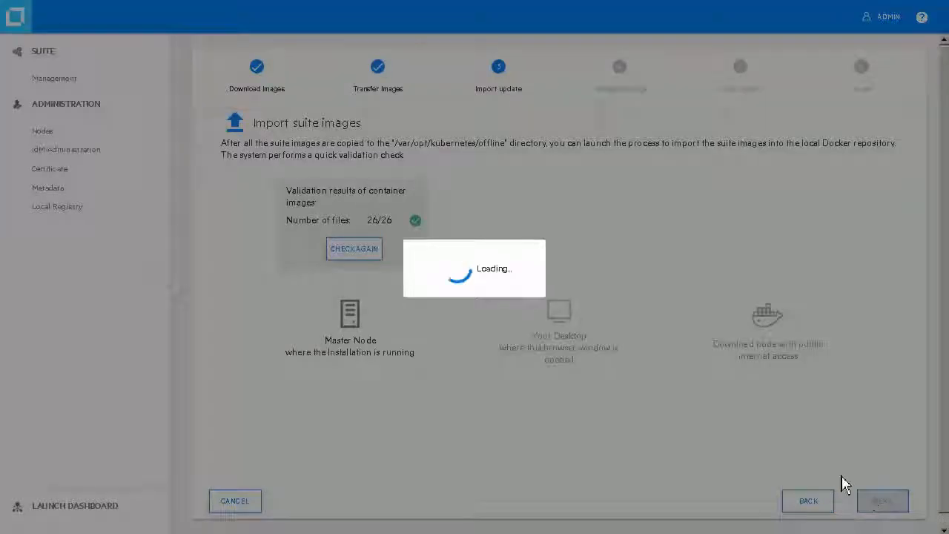
pyautogui.click(882, 502)
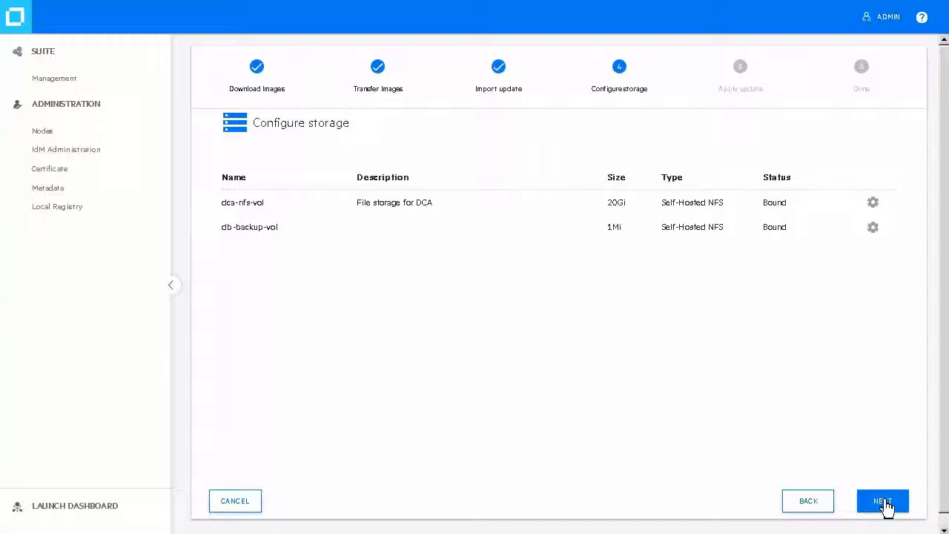
pyautogui.click(883, 502)
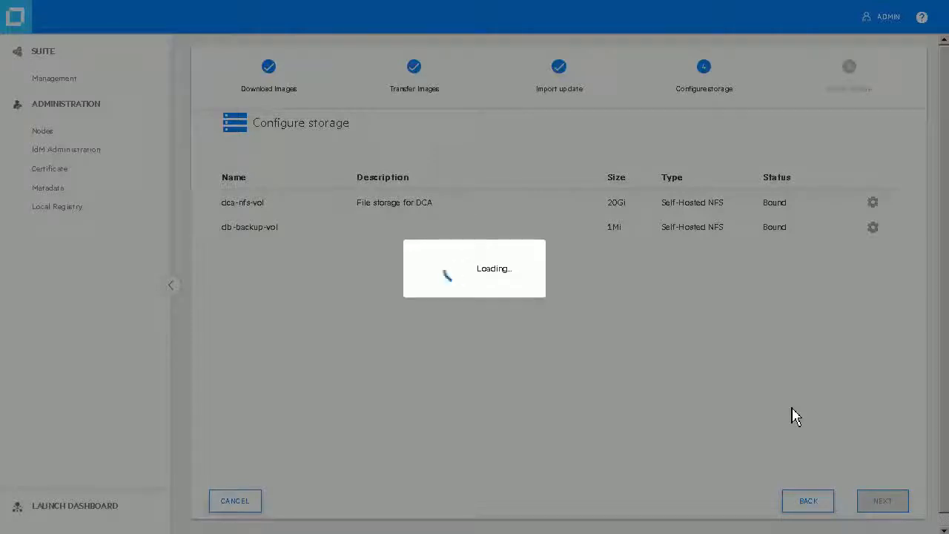
pyautogui.click(882, 501)
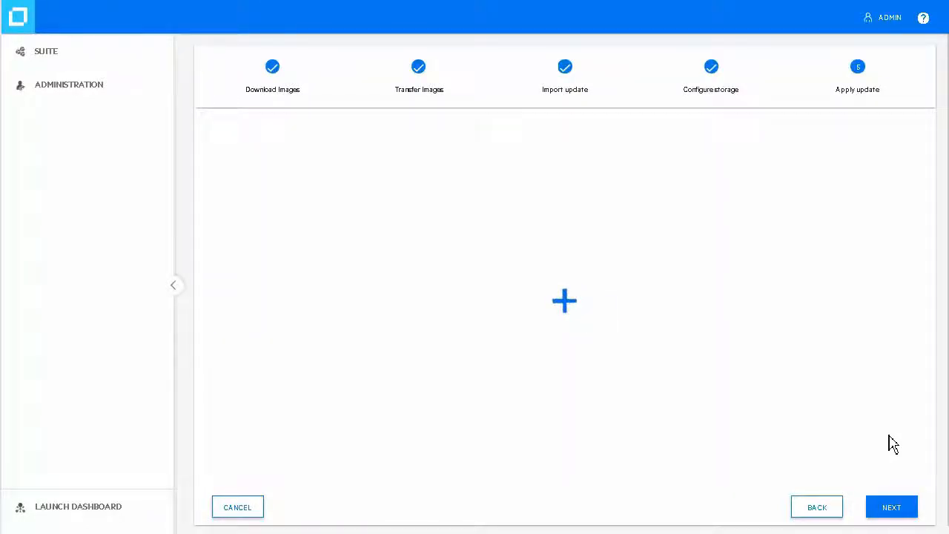
# Step: Step through the DCA 2019.02 details and prerequisites, then Start and confirm the upgrade
pyautogui.click(564, 300)
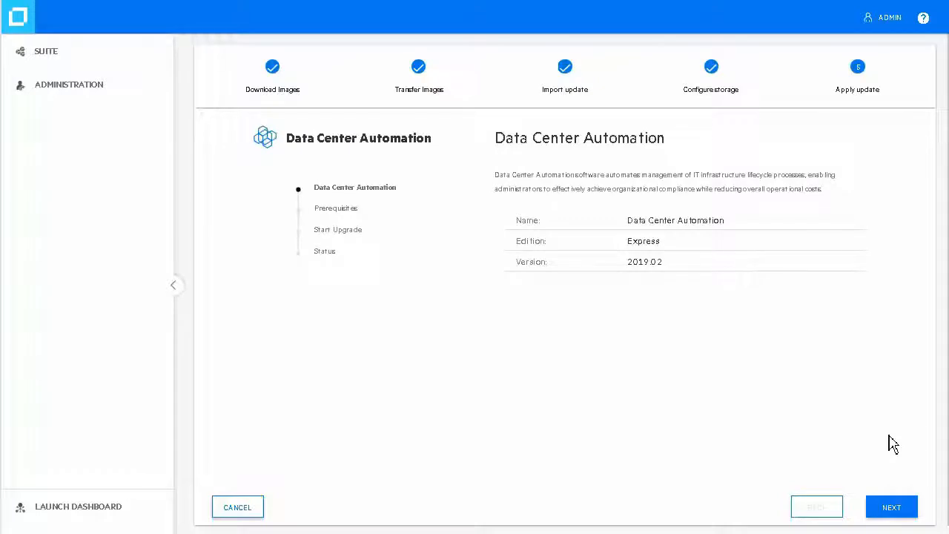
pyautogui.moveTo(891, 507)
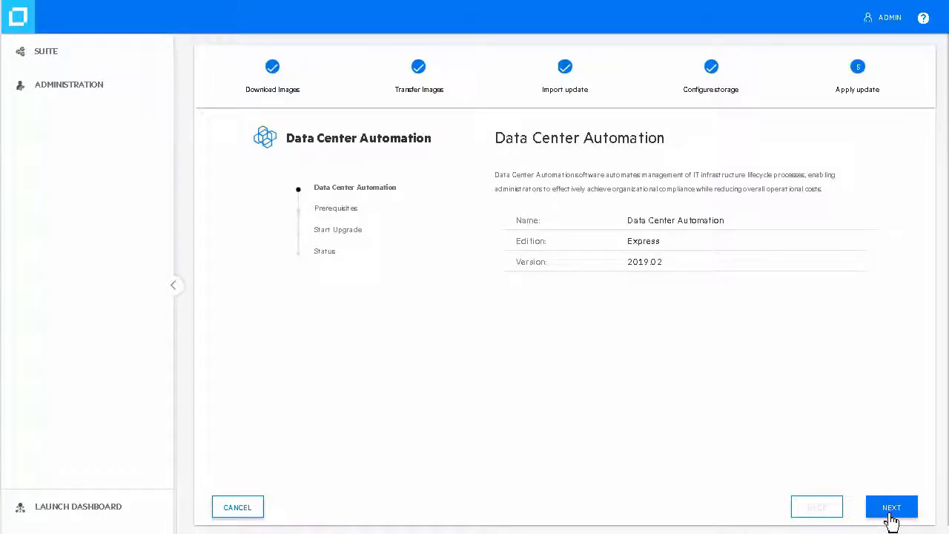
pyautogui.click(891, 507)
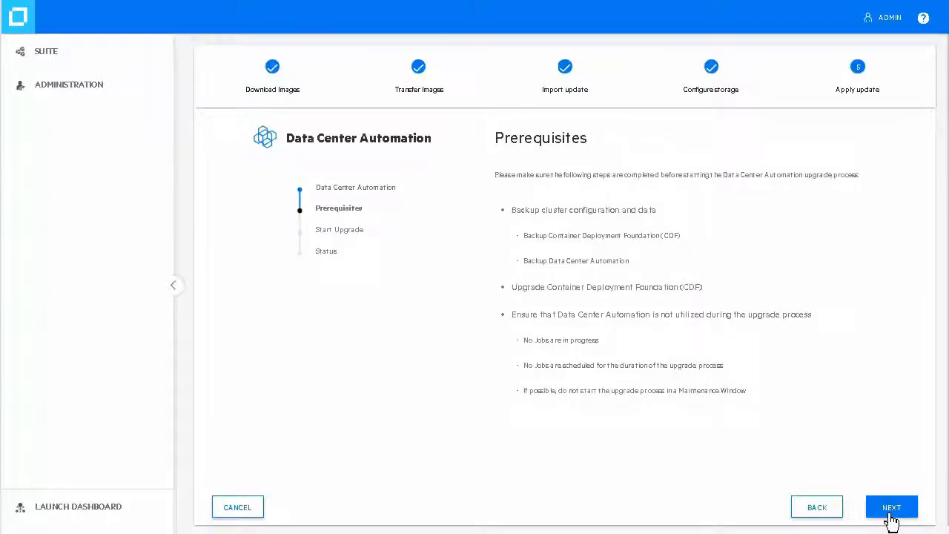
pyautogui.click(892, 507)
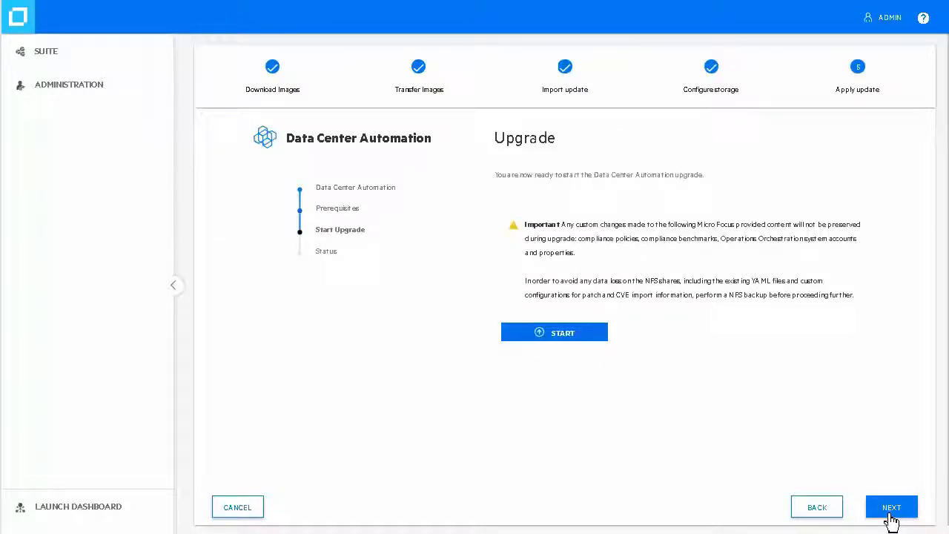
pyautogui.click(554, 332)
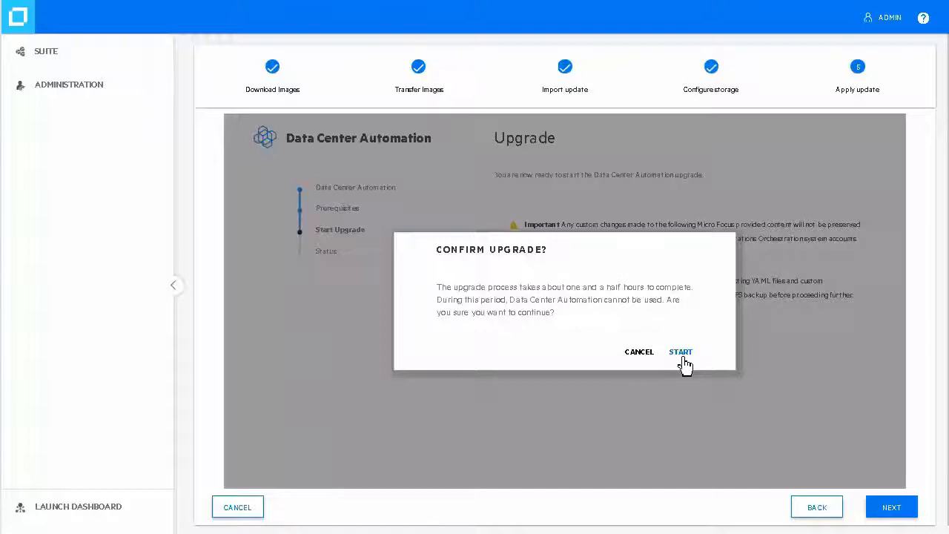
pyautogui.click(679, 351)
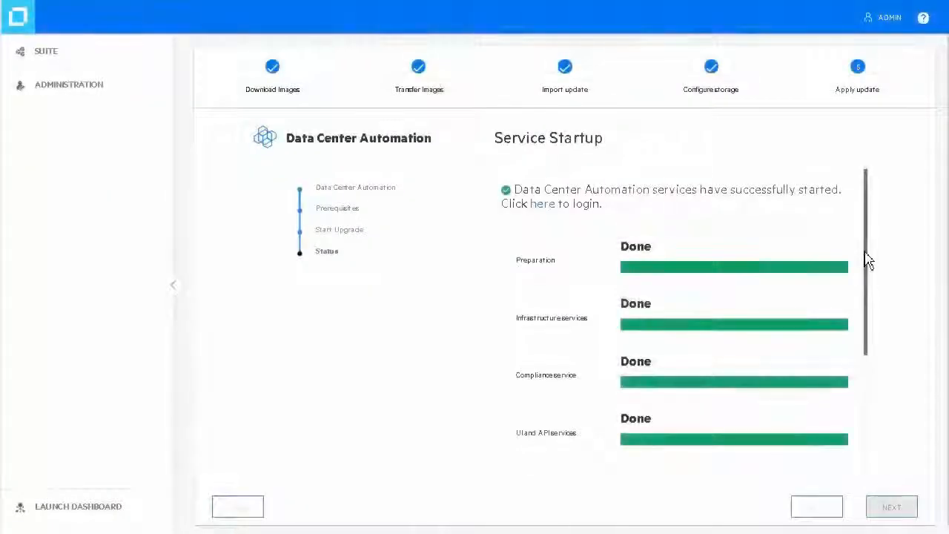
# Step: Scroll through the Service Startup list showing all stages Done except ChatOps Skipped
pyautogui.scroll(-3)
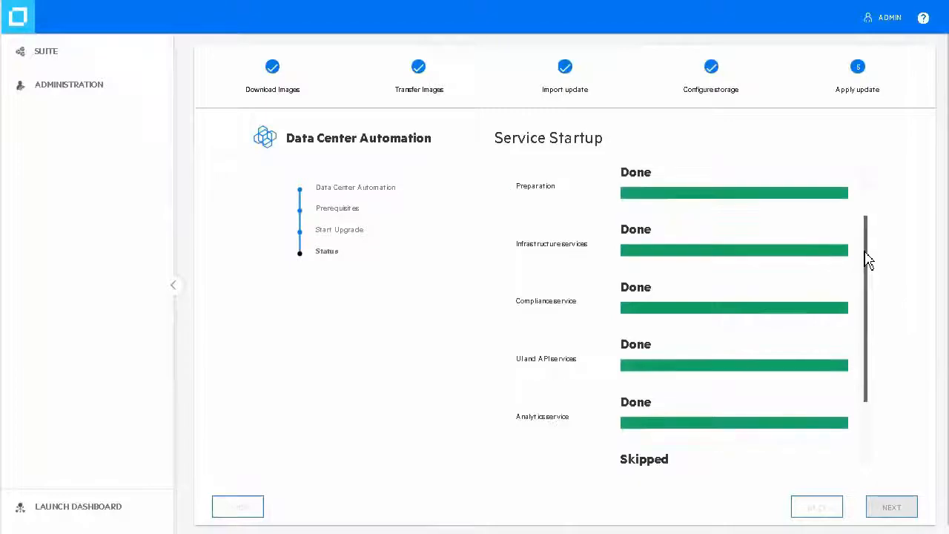
pyautogui.scroll(-3)
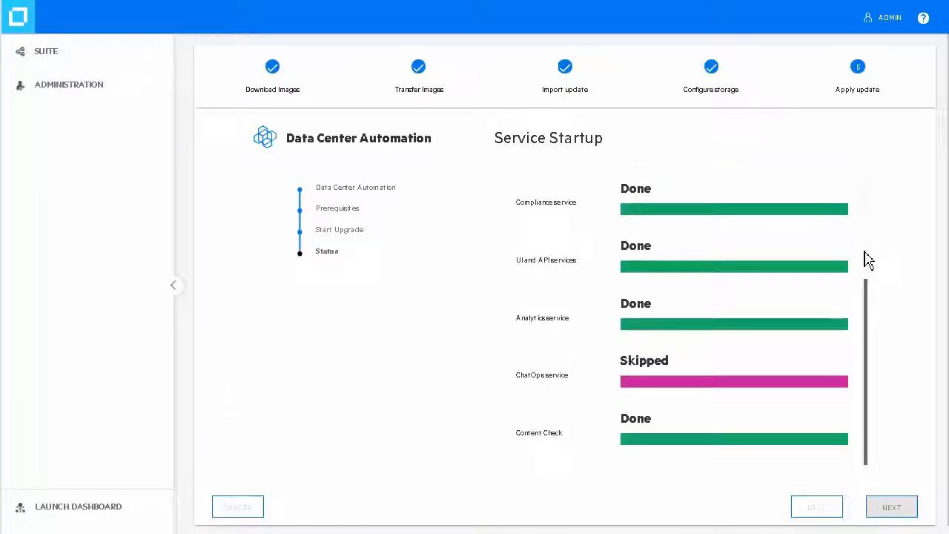
pyautogui.scroll(3)
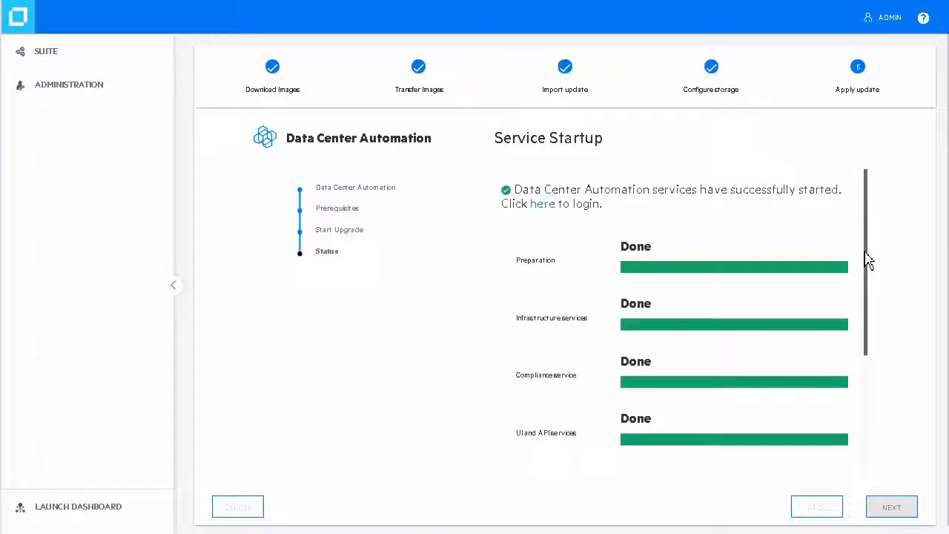